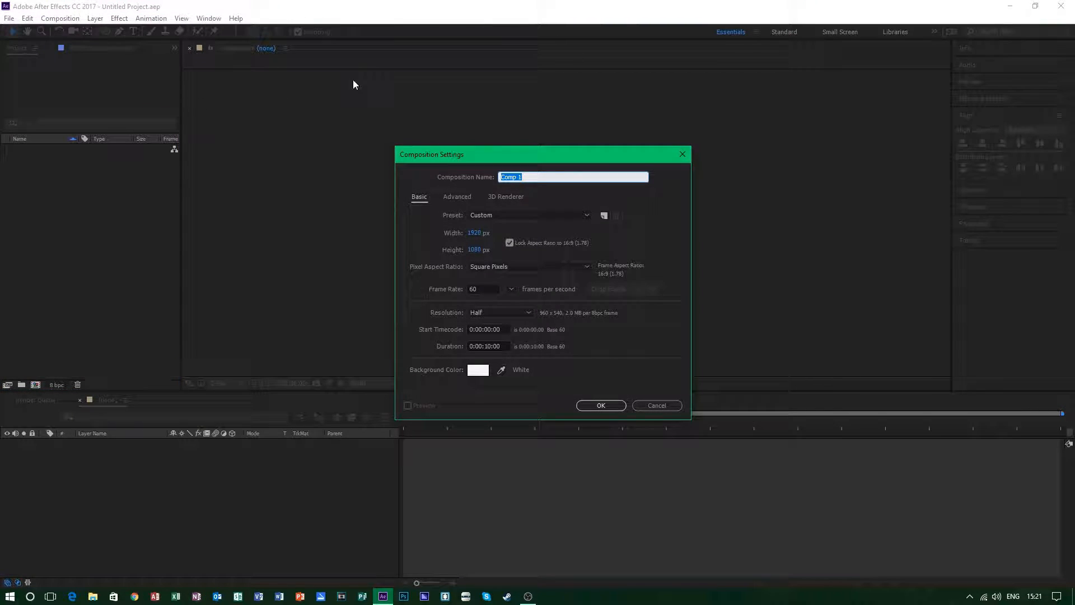
Name the new composition 'Dialog' and give it a near-white #F5F5F5 background.
text(Dialog)
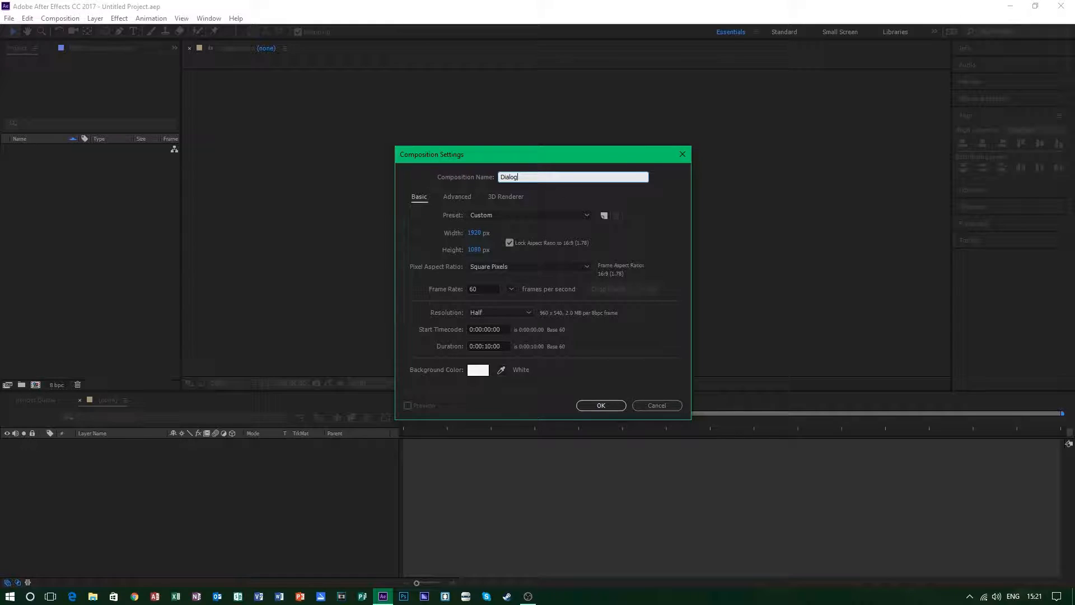
mouse_move(509, 303)
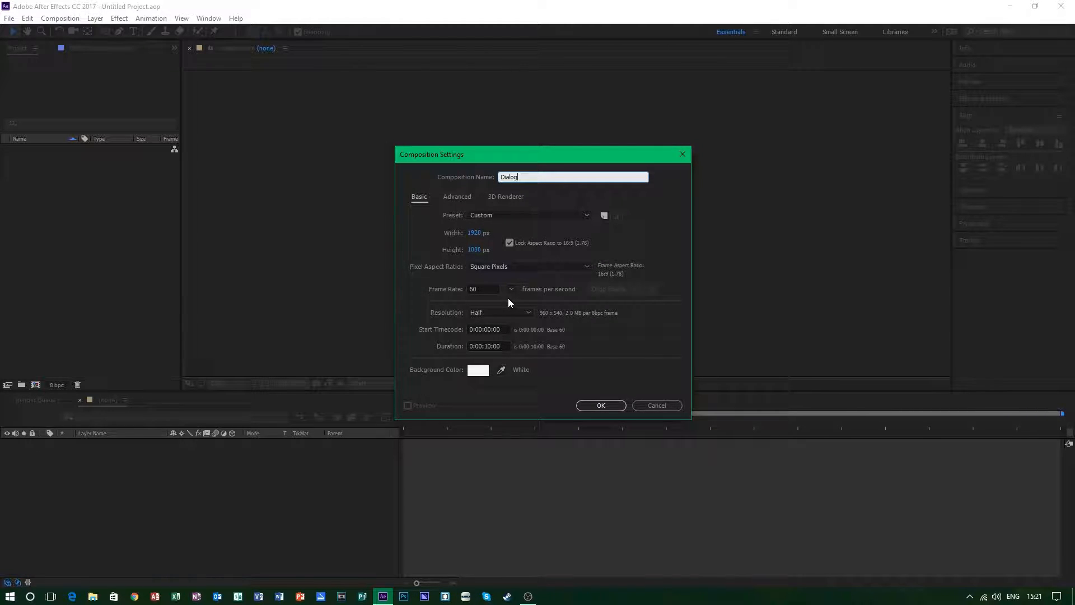
click(477, 370)
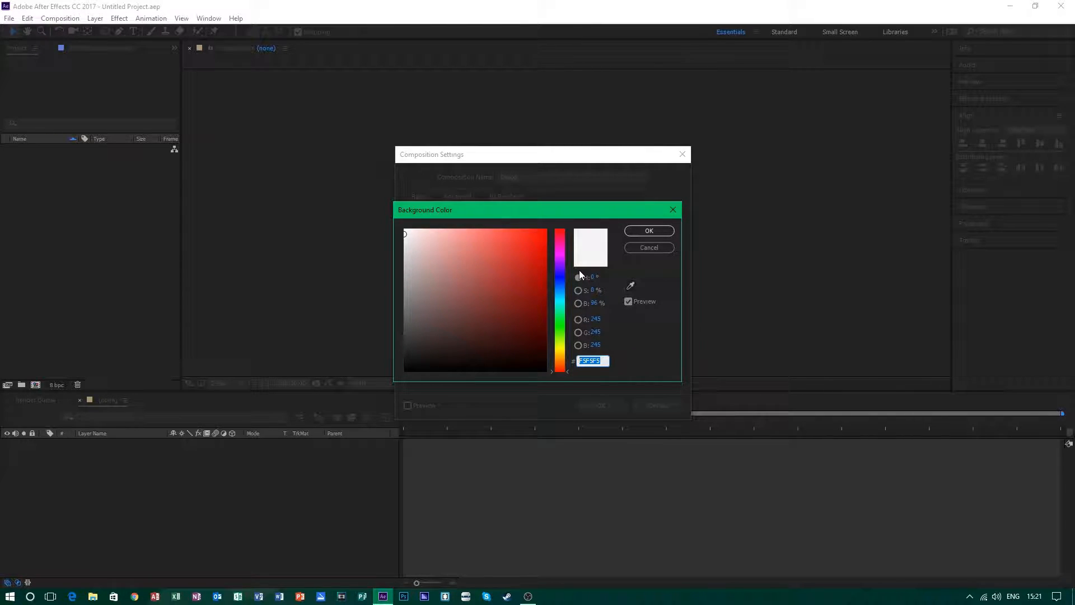
click(648, 230)
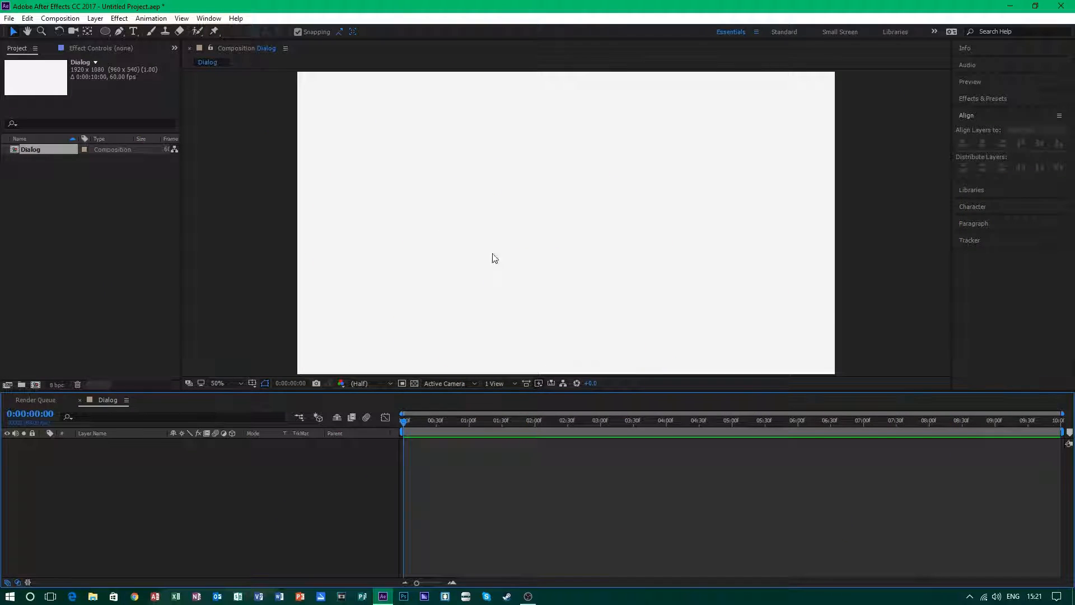
Draw a blue rectangle across the canvas middle and show the Align options.
click(104, 31)
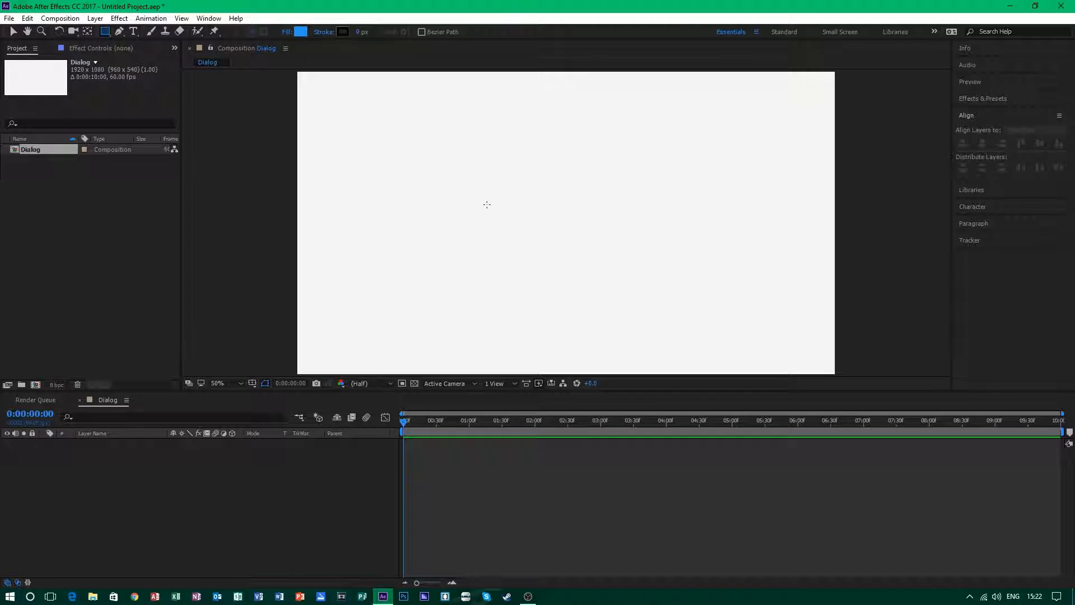
drag(428, 190, 681, 267)
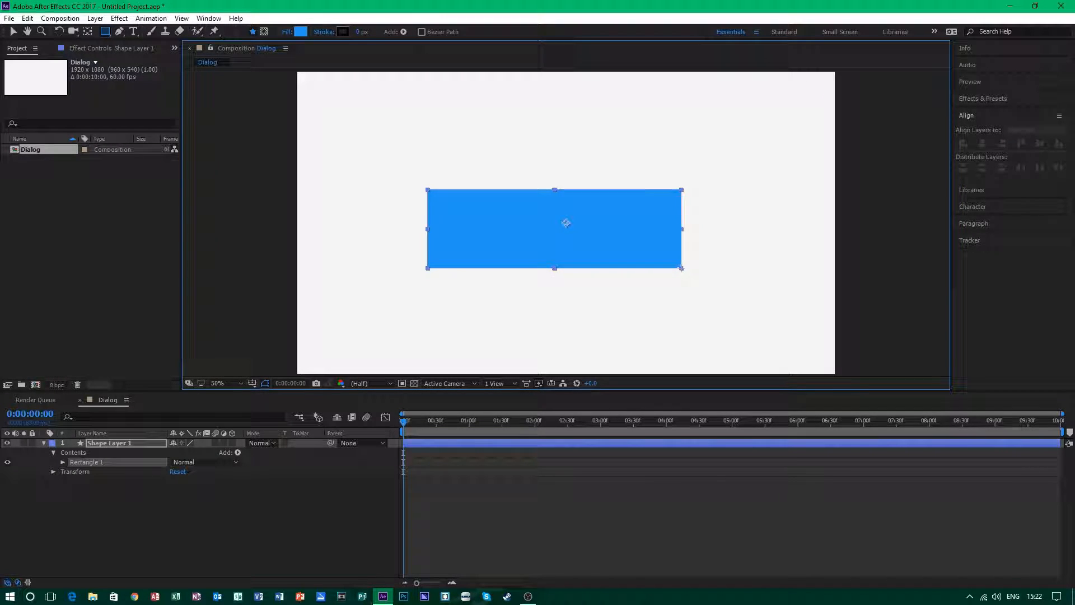
click(1019, 144)
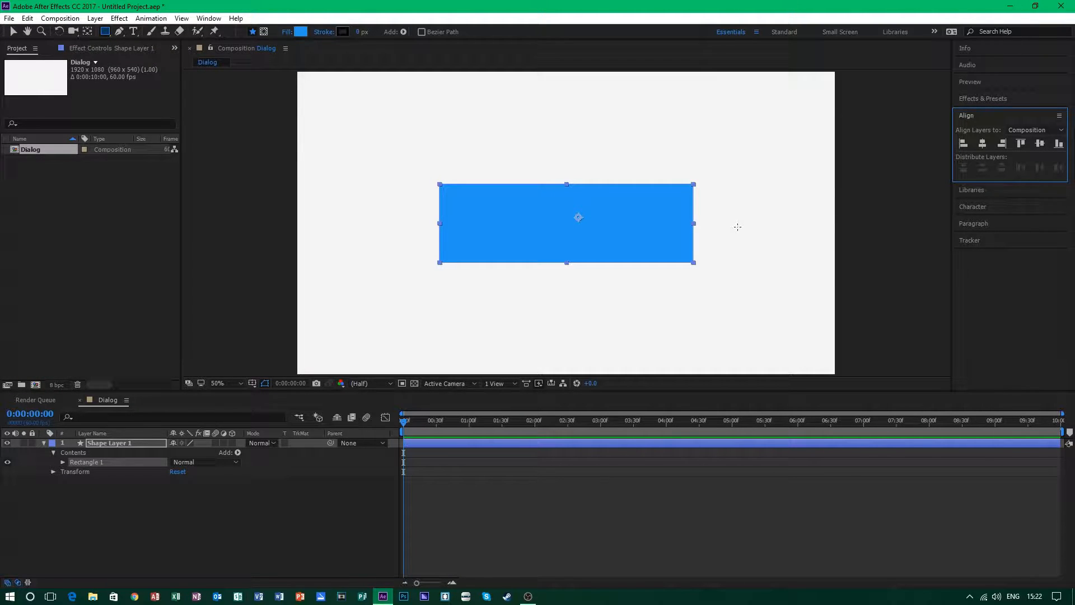
mouse_move(661, 278)
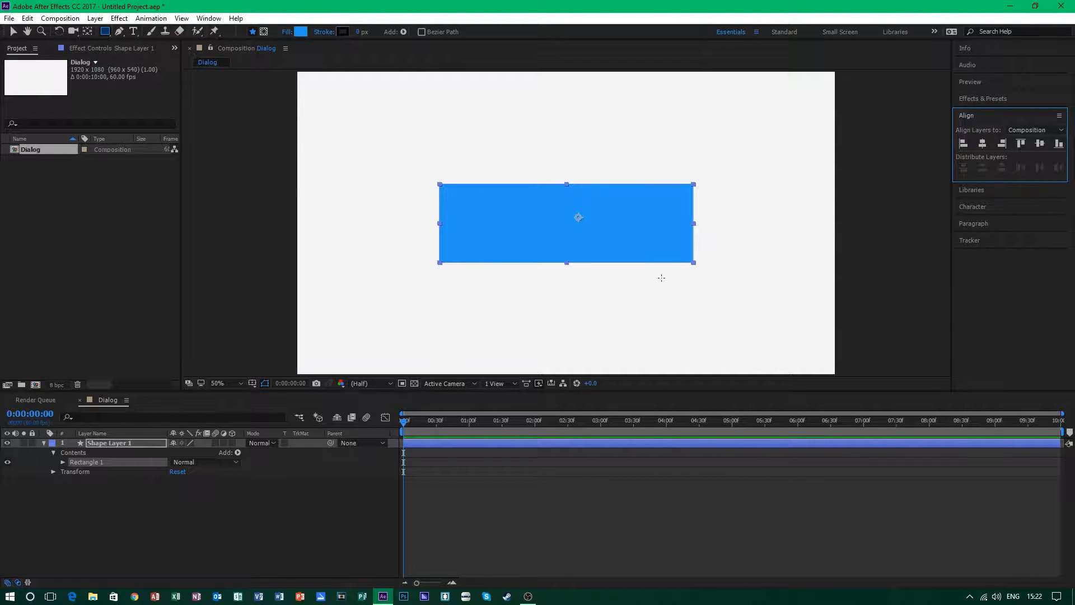
mouse_move(449, 410)
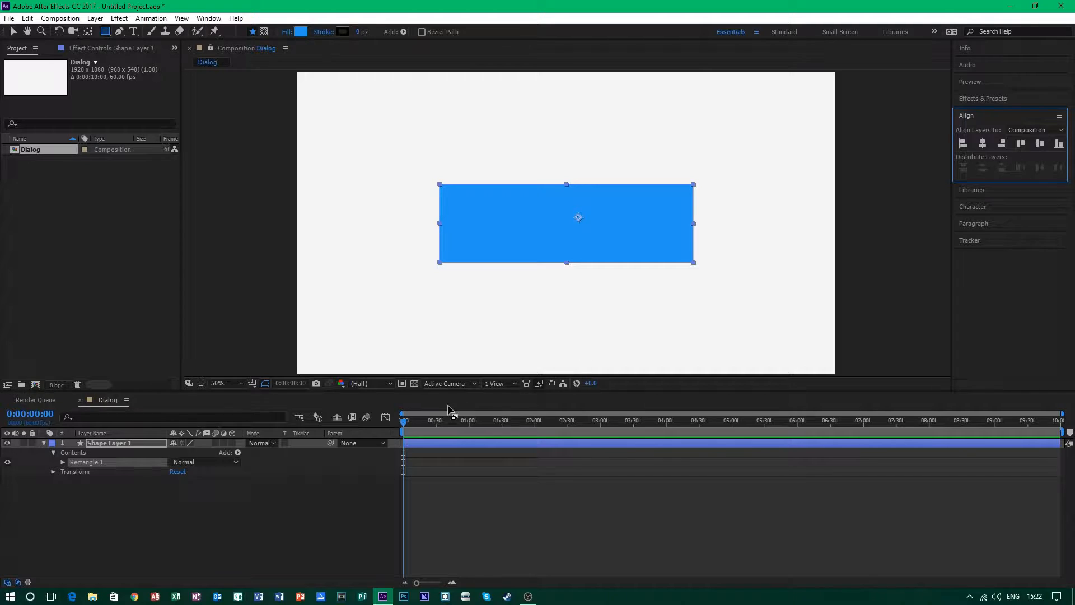
Create a text layer reading 'Text' on the rectangle and collapse the shape layer properties.
click(134, 31)
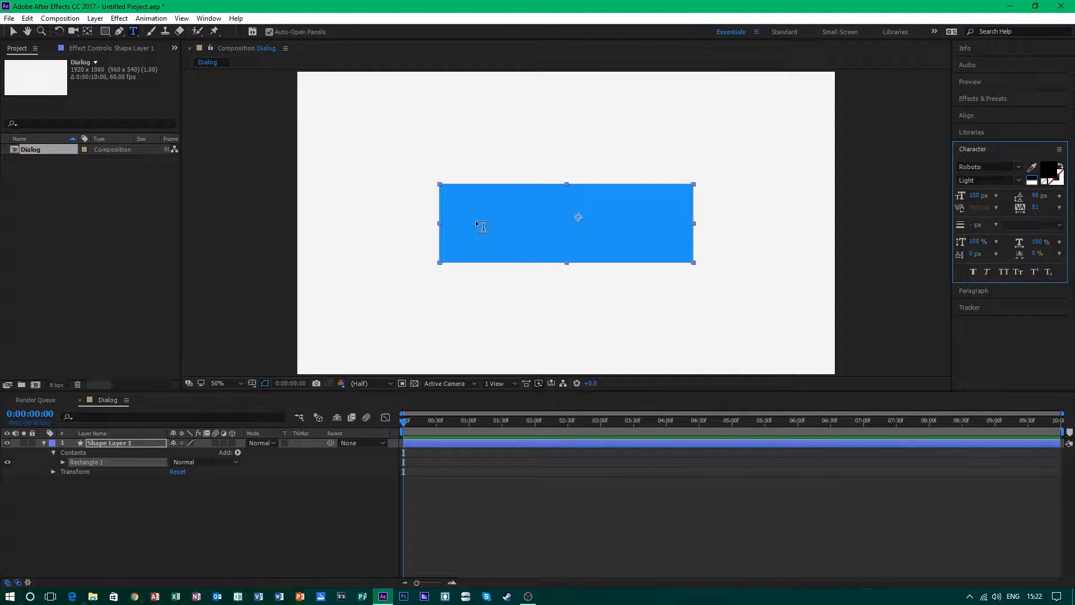
click(477, 209)
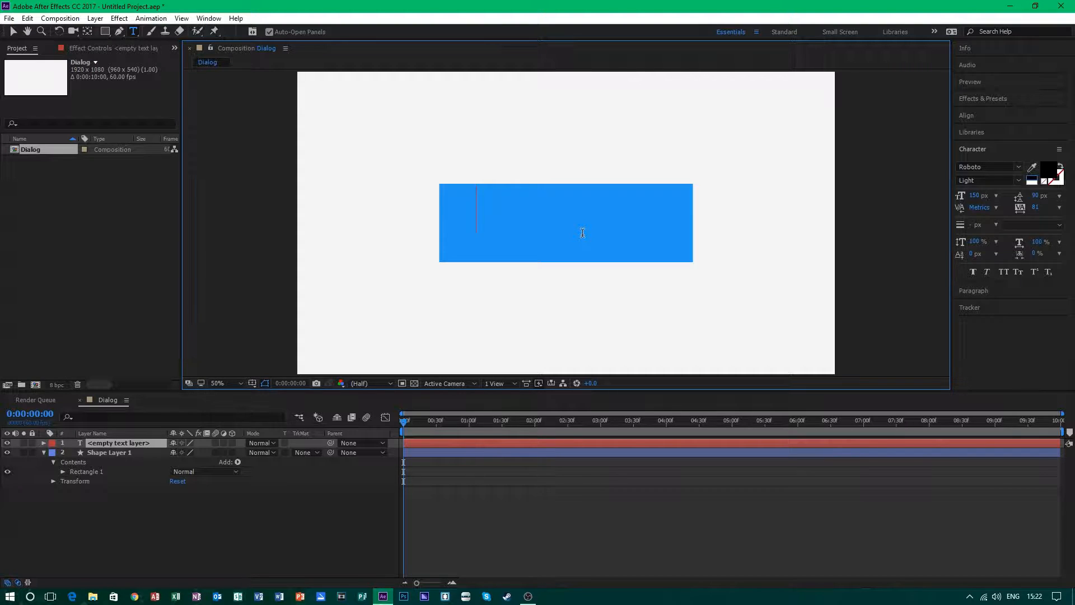
text(Text)
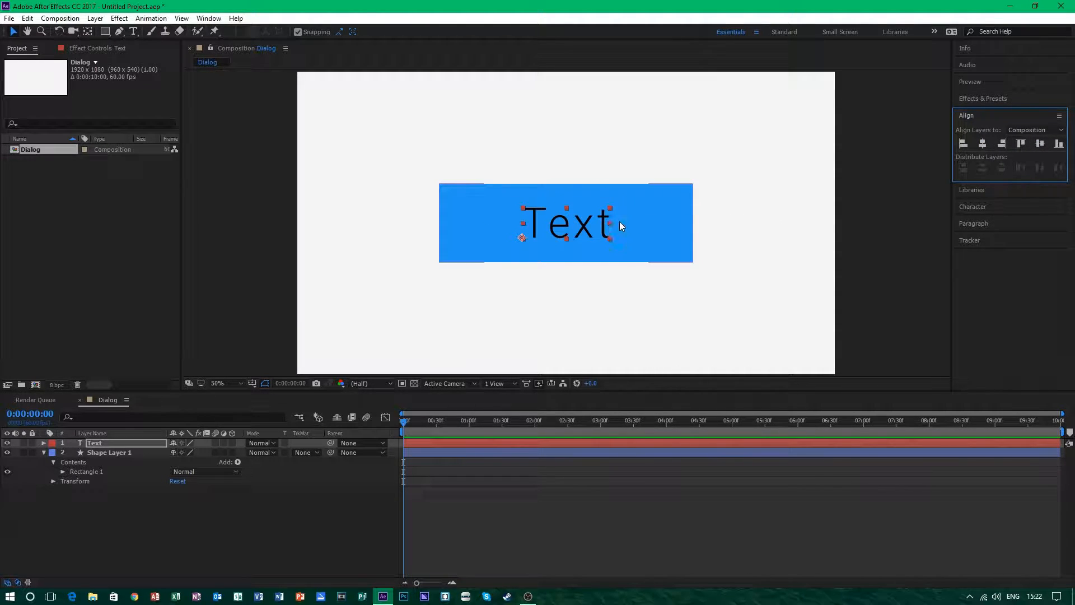
click(43, 452)
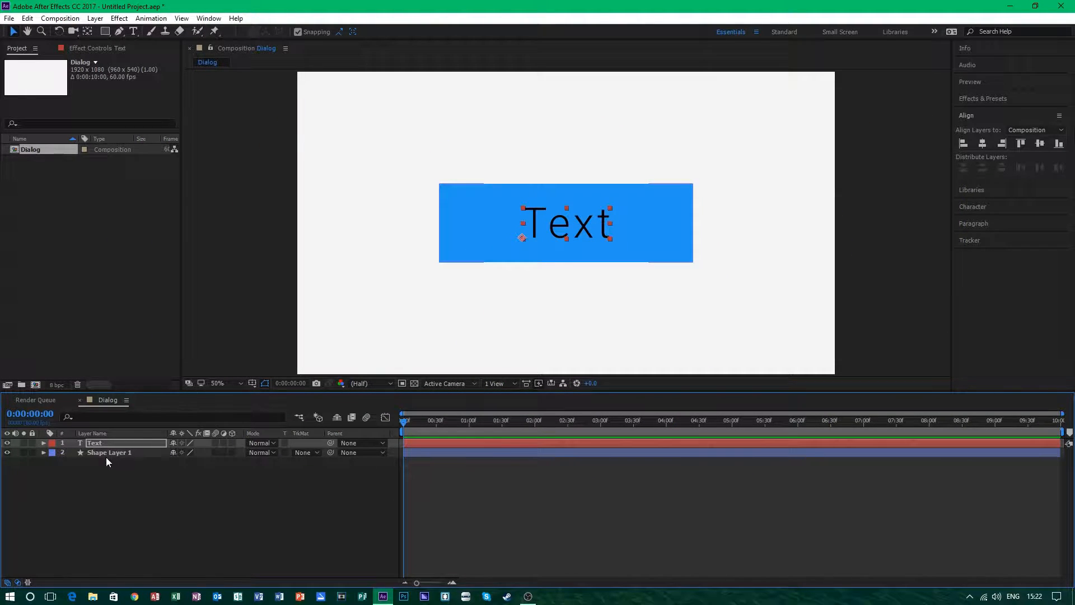
Pre-compose the Text and shape layers into a composition named 'Dialog'.
click(109, 452)
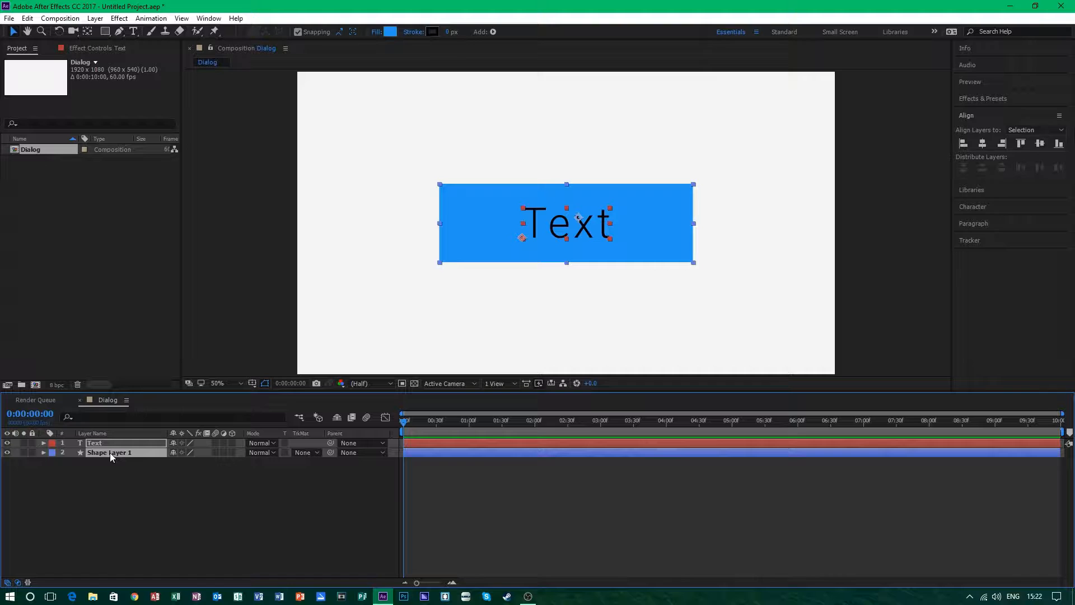
right_click(95, 443)
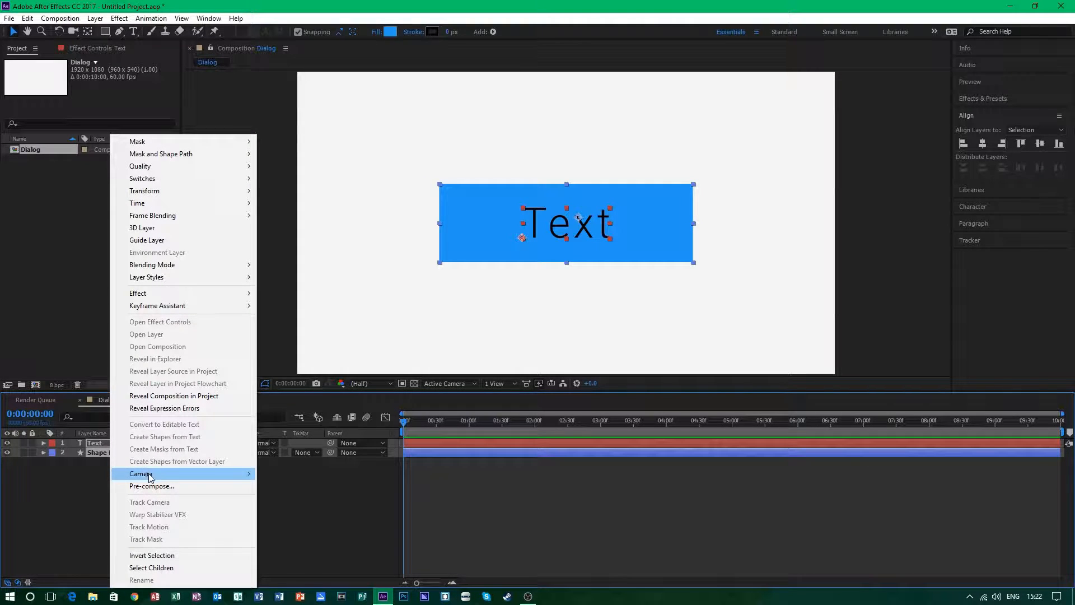
click(152, 485)
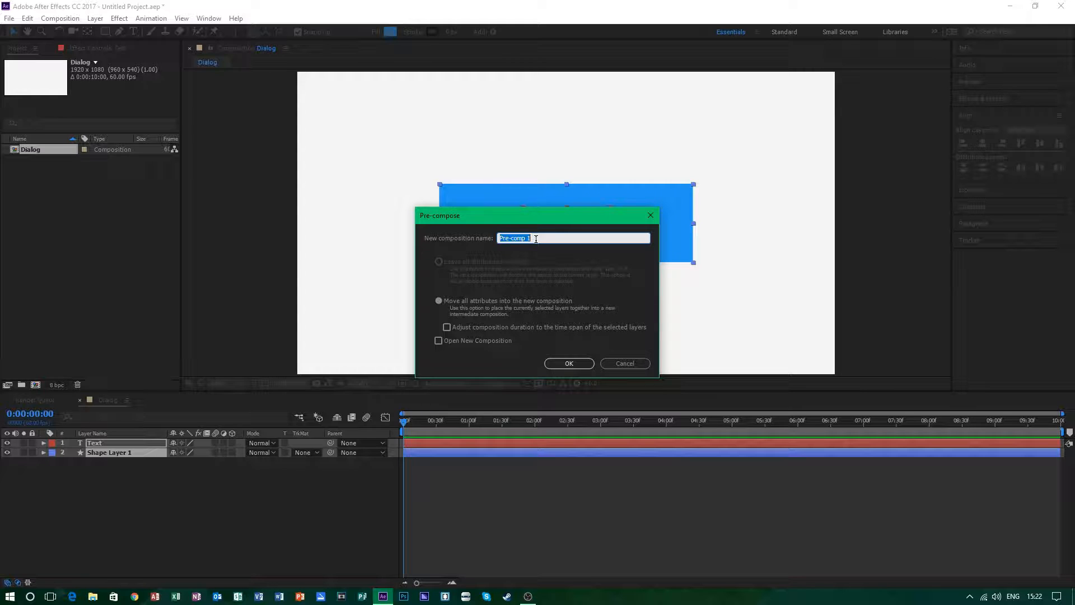
text(Dialog)
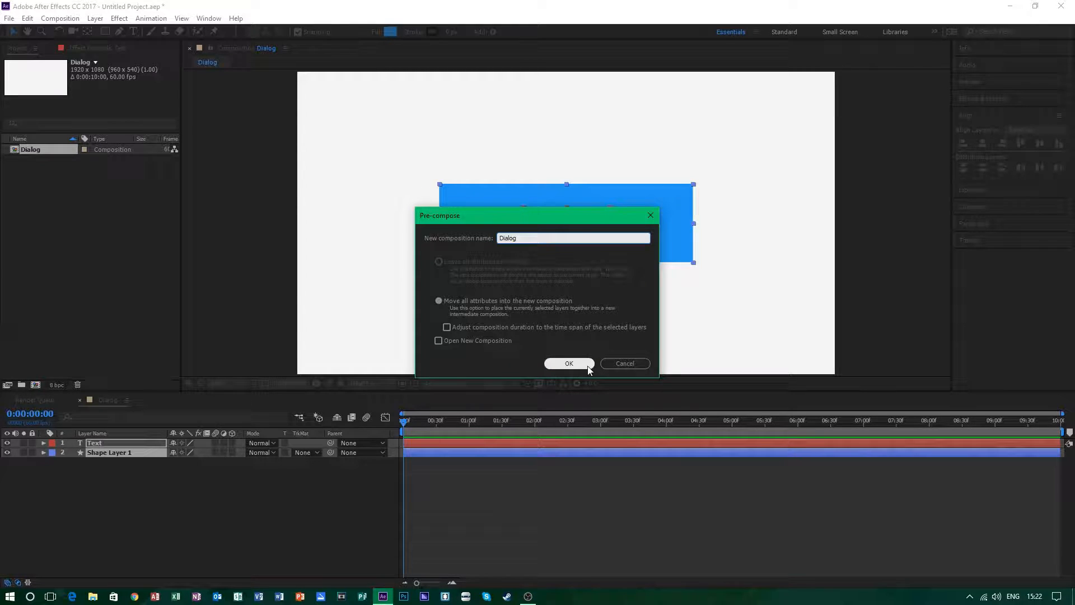
click(569, 364)
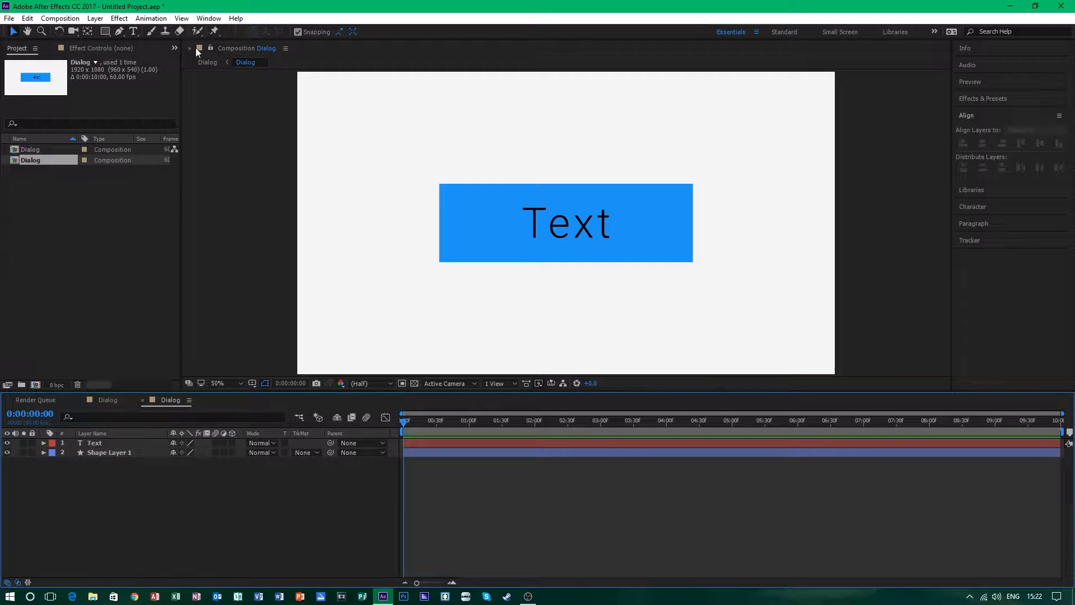
mouse_move(245, 62)
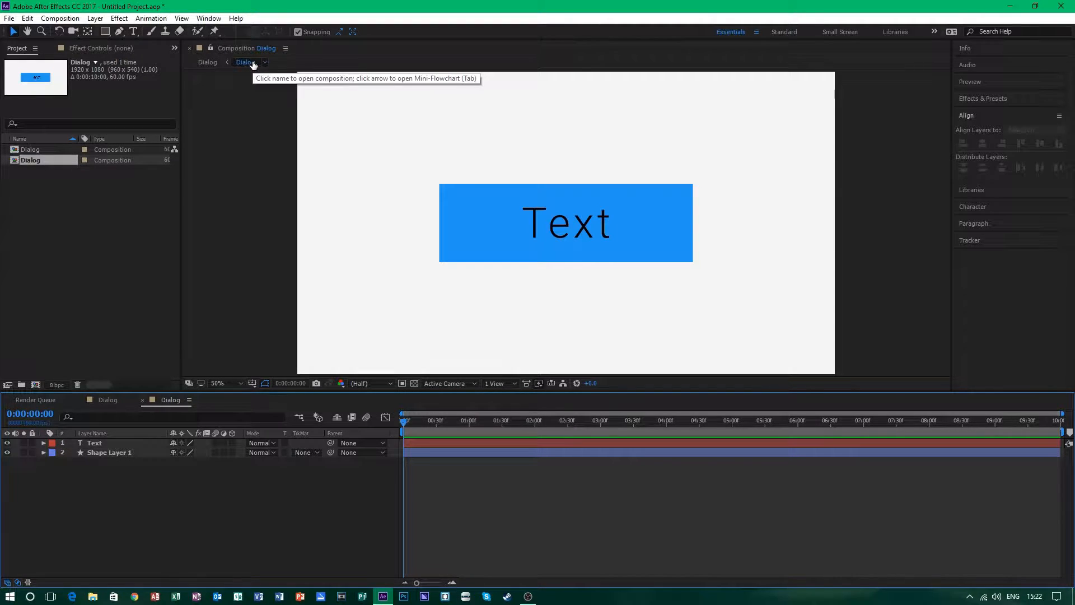
mouse_move(128, 39)
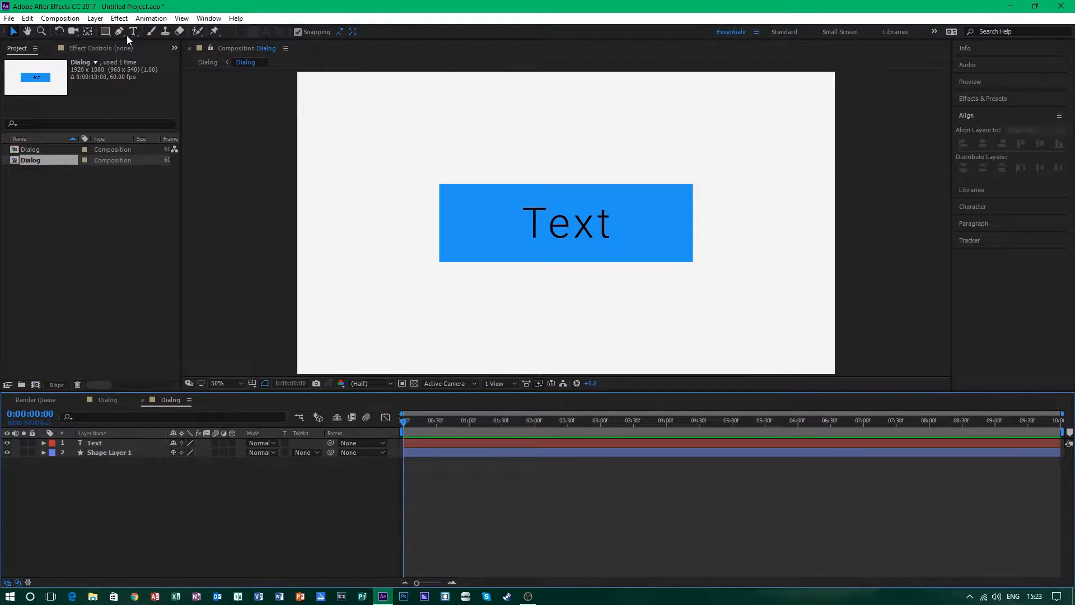
Draw a tiny elliptical mask on Shape Layer 1 with the Ellipse tool.
click(106, 32)
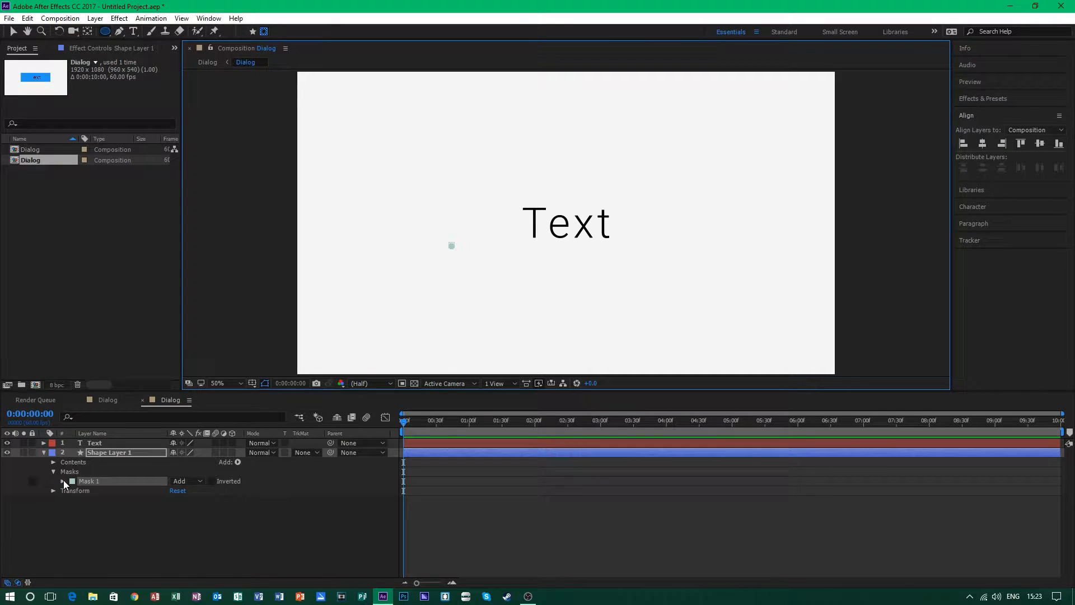
Keyframe Mask 1 expansion from 0 to 906 px by frame 40, then view the Graph Editor.
click(53, 481)
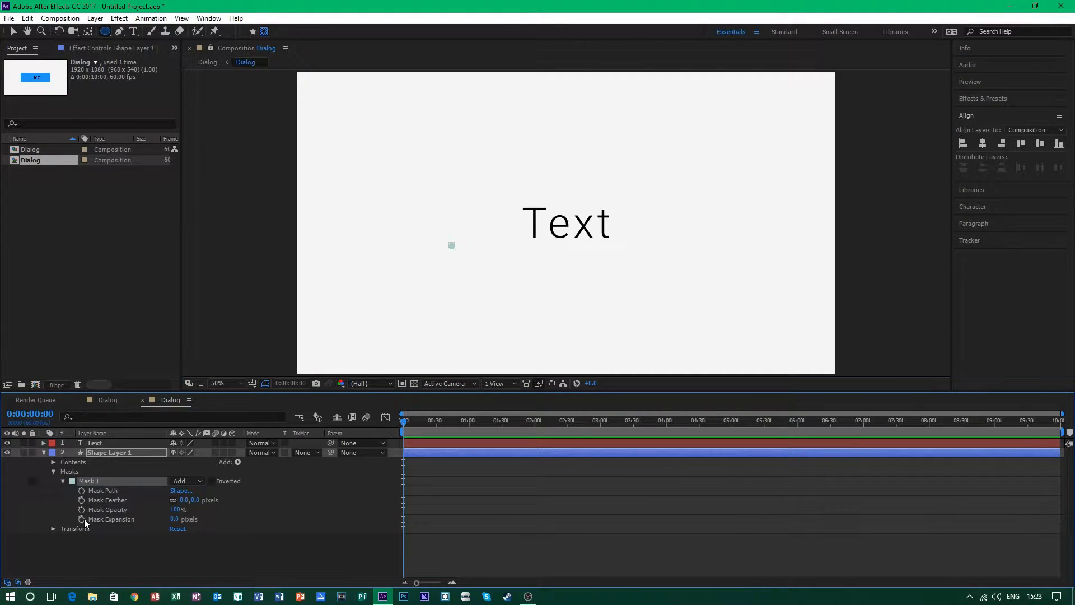
mouse_move(81, 519)
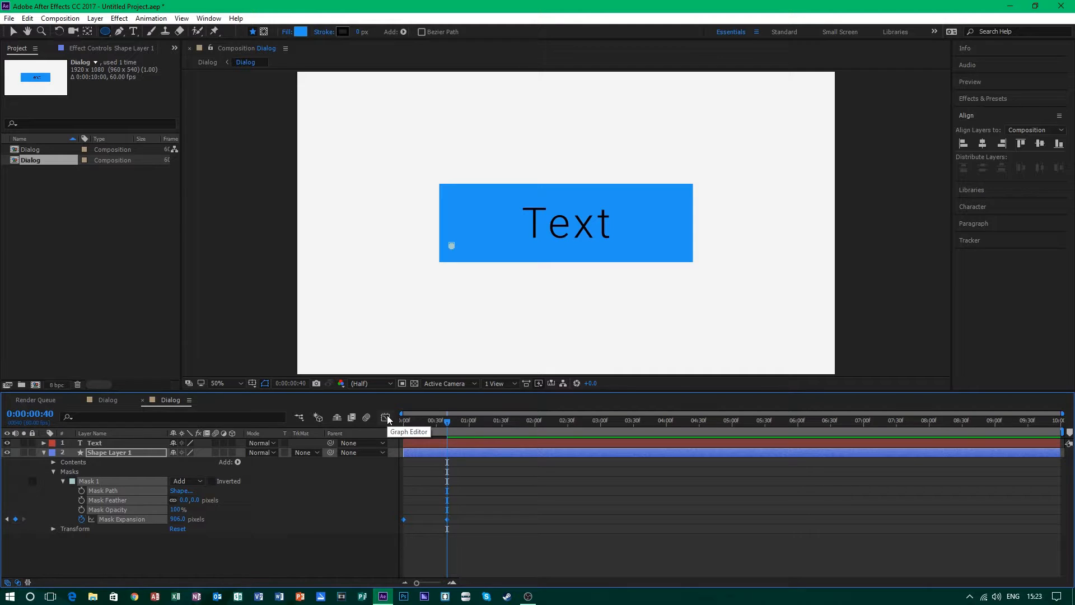
click(385, 417)
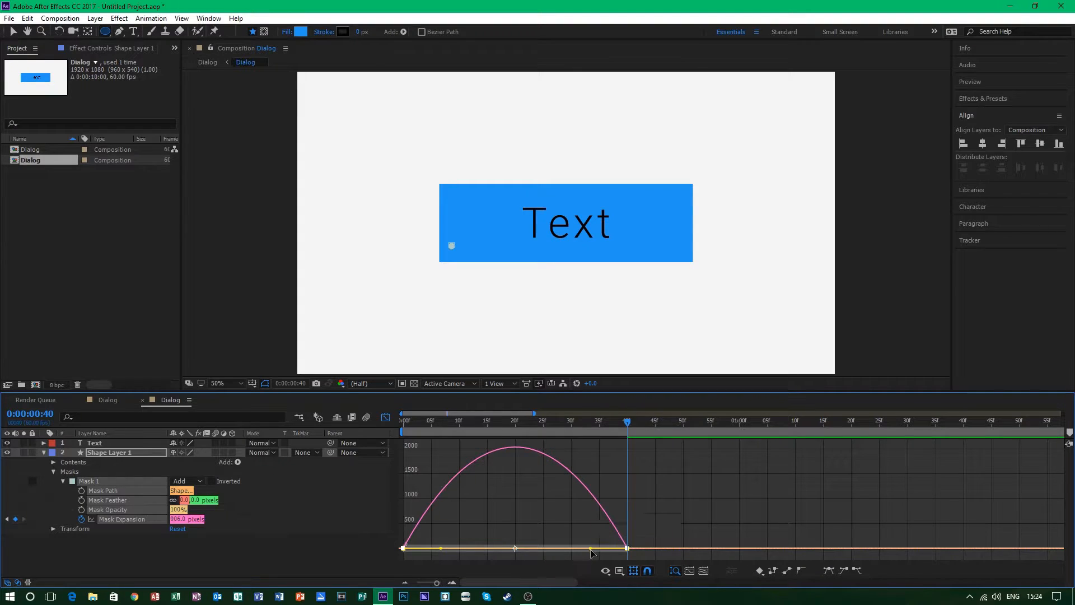
Drag the speed-graph influence handle so the expansion surges early and eases out.
drag(592, 548, 525, 553)
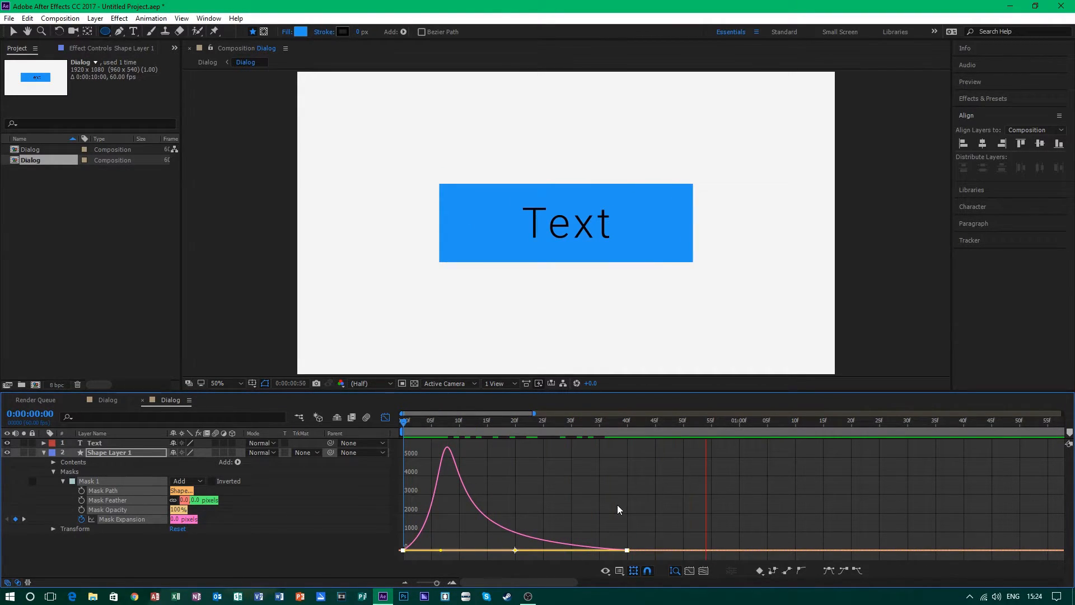
click(789, 420)
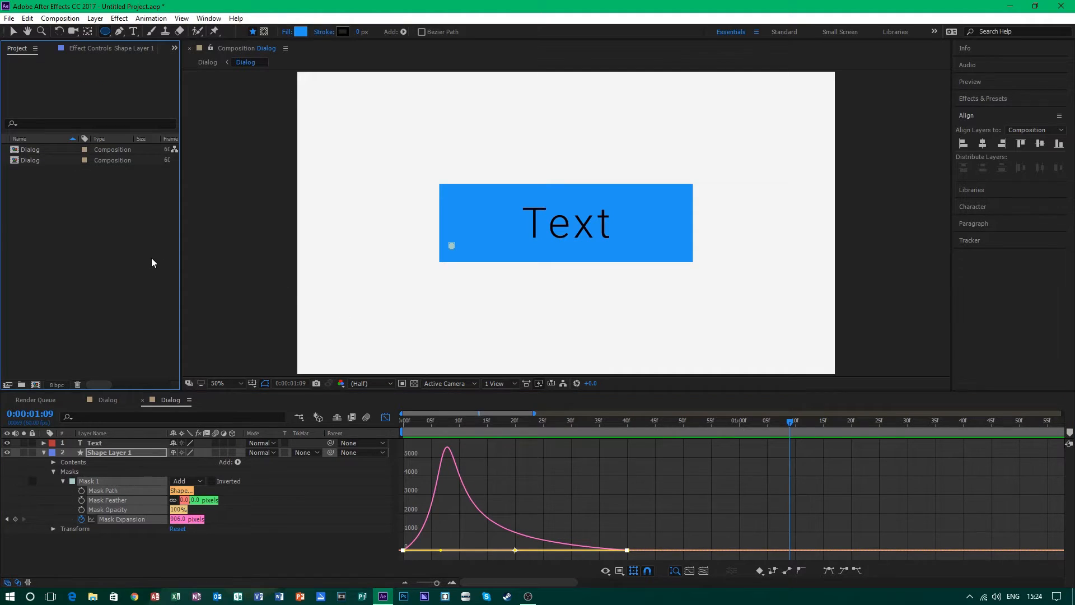